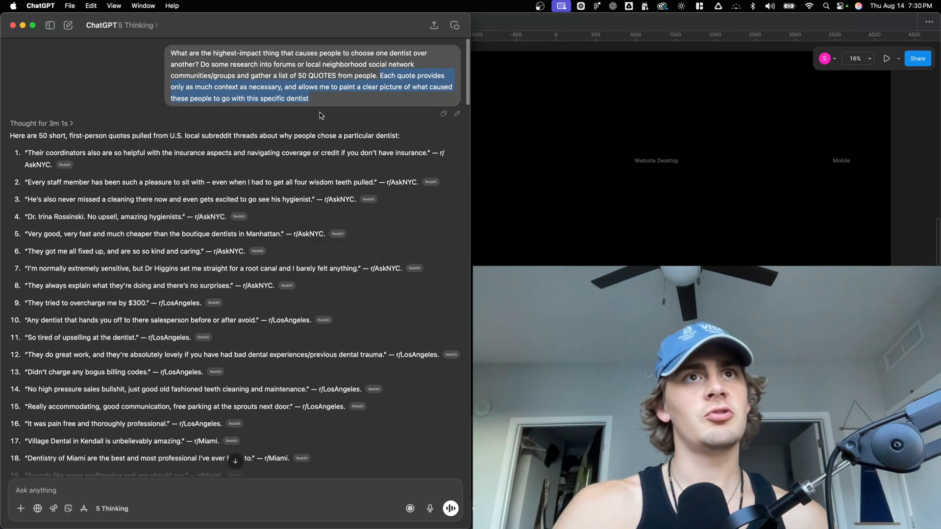
scroll(down, 3)
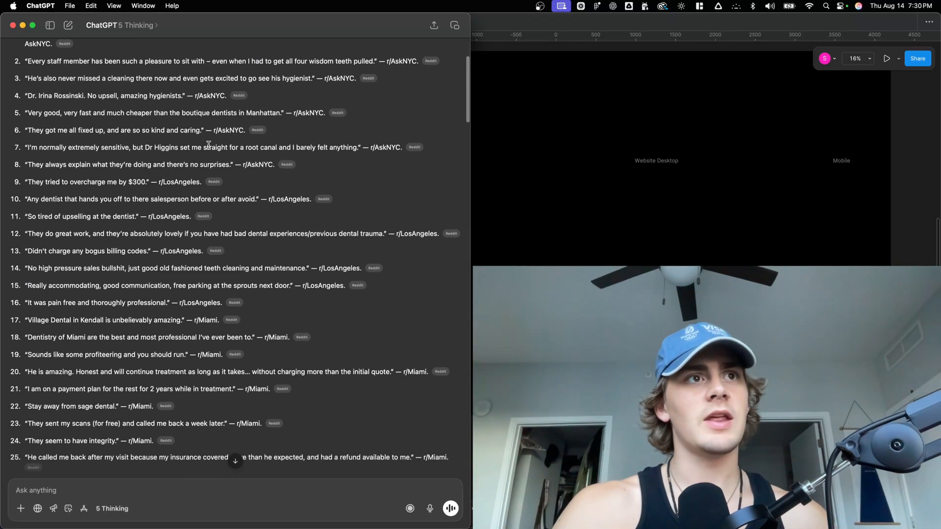
scroll(down, 3)
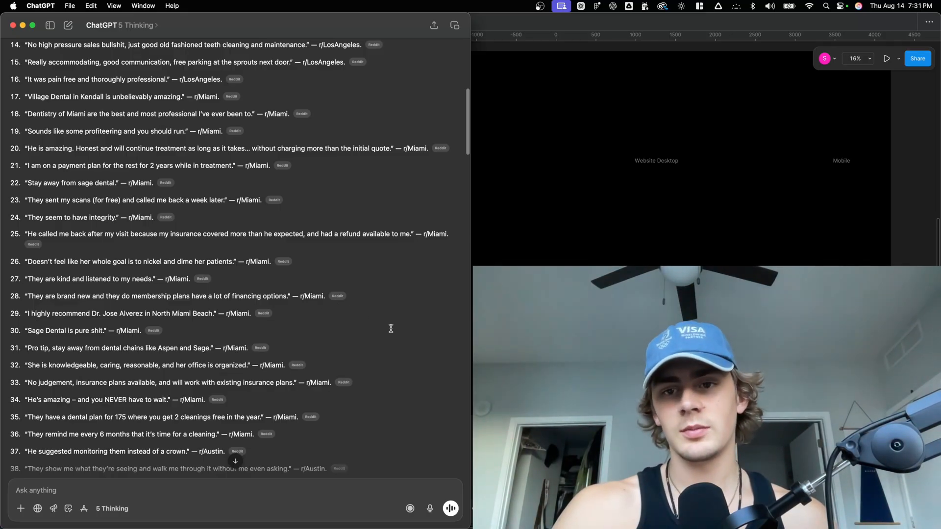
mouse_move(231, 96)
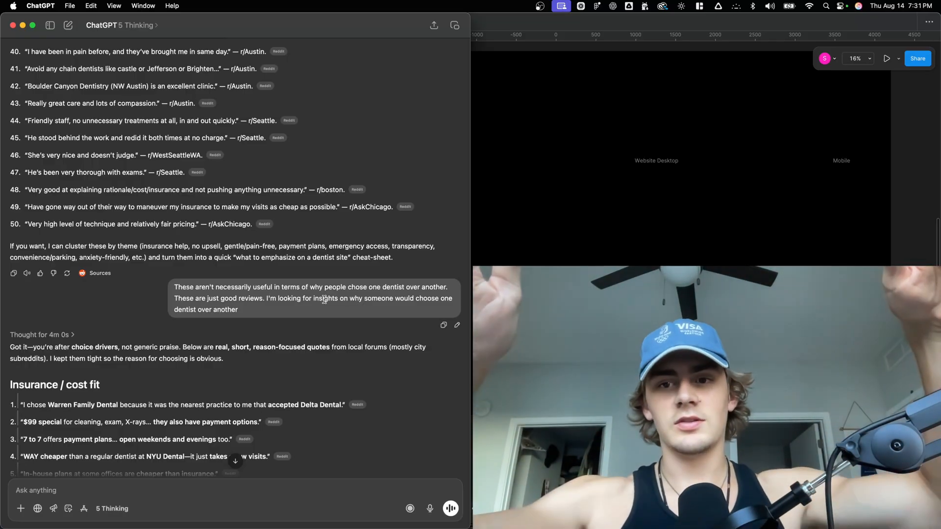
scroll(down, 3)
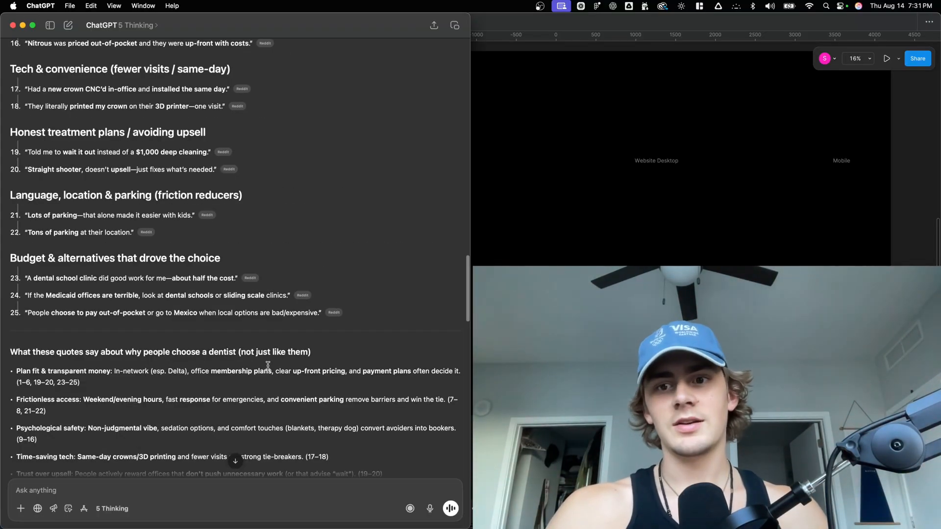
scroll(down, 3)
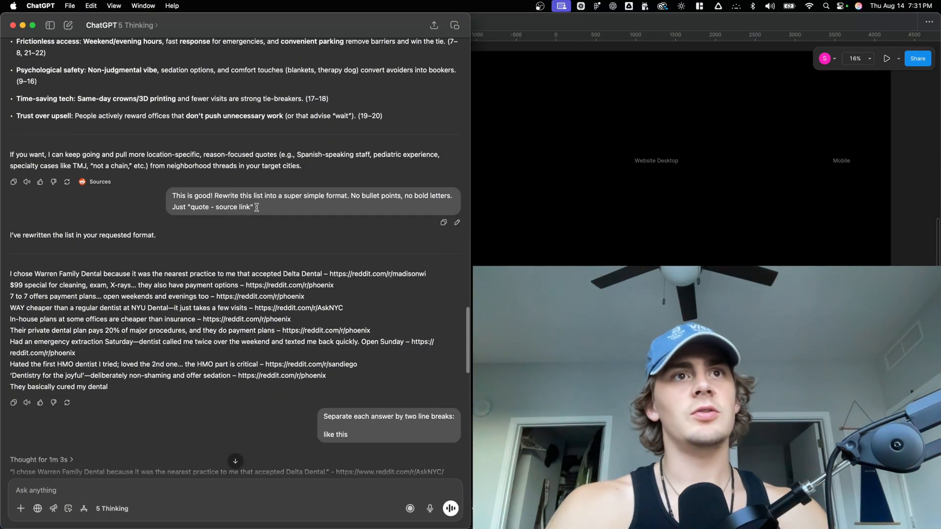
scroll(down, 3)
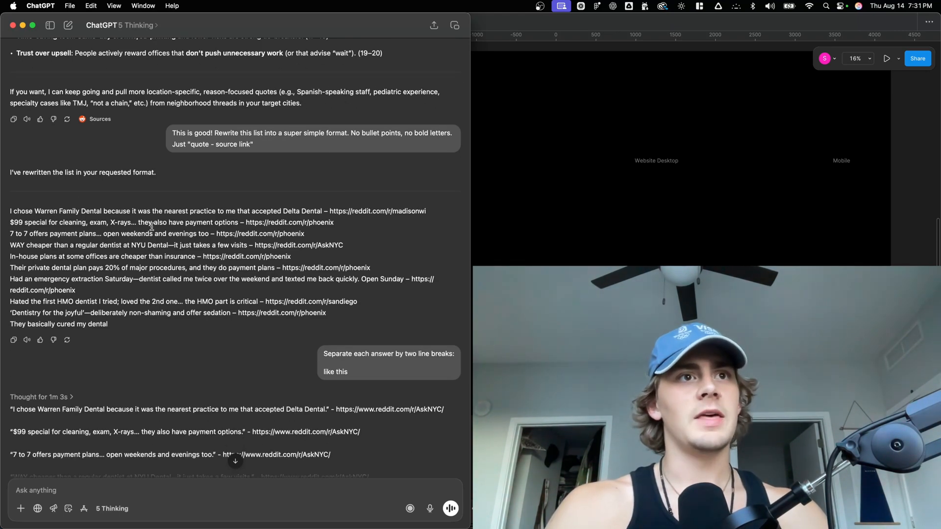
scroll(down, 3)
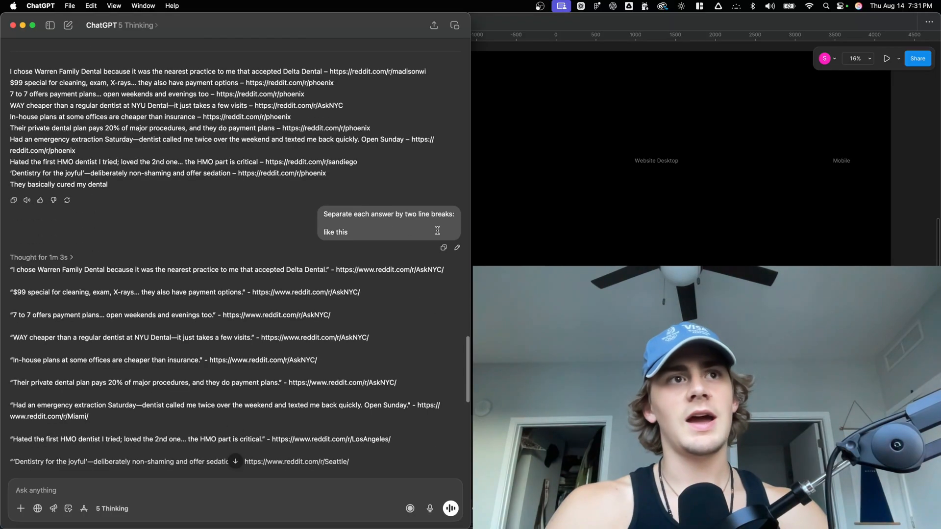
scroll(down, 3)
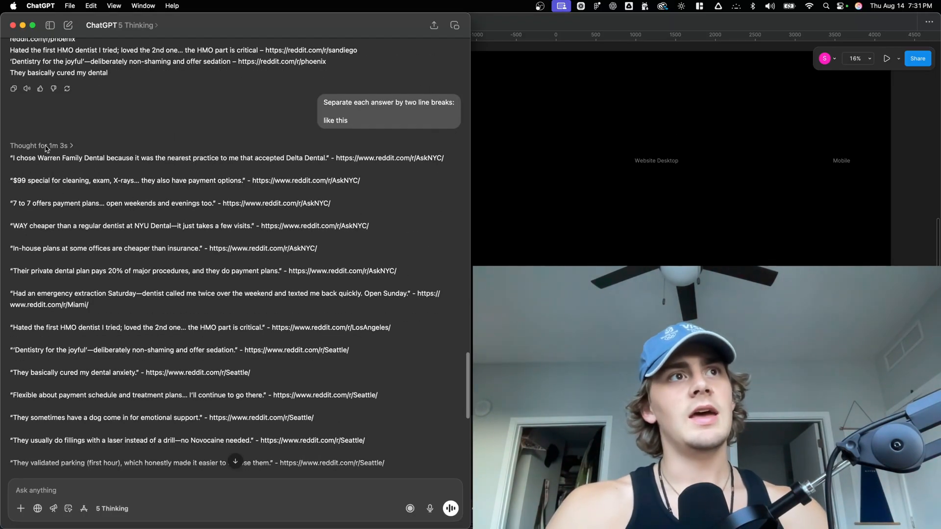
scroll(down, 3)
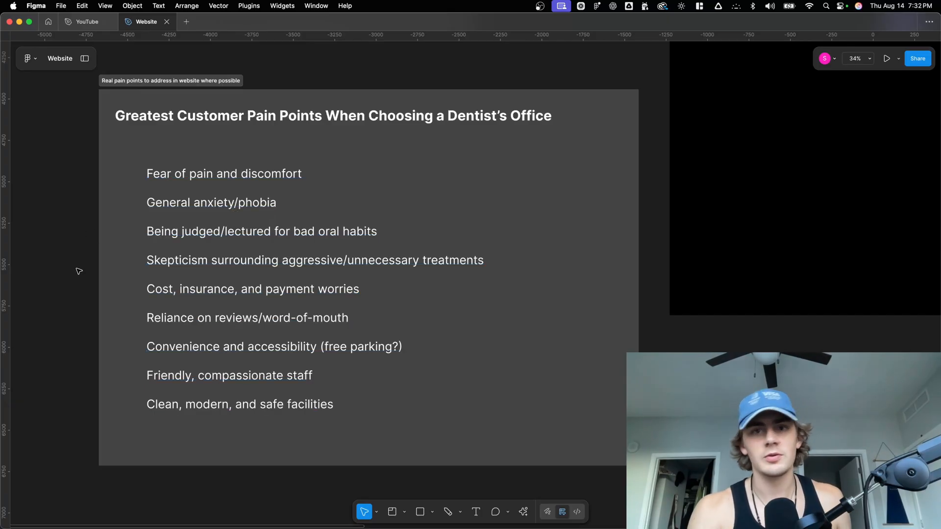
mouse_move(337, 387)
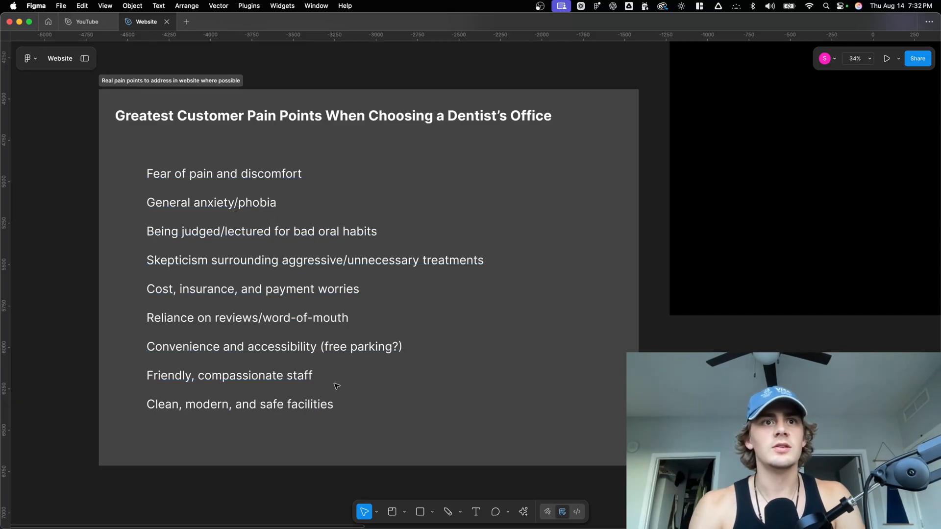
scroll(down, 3)
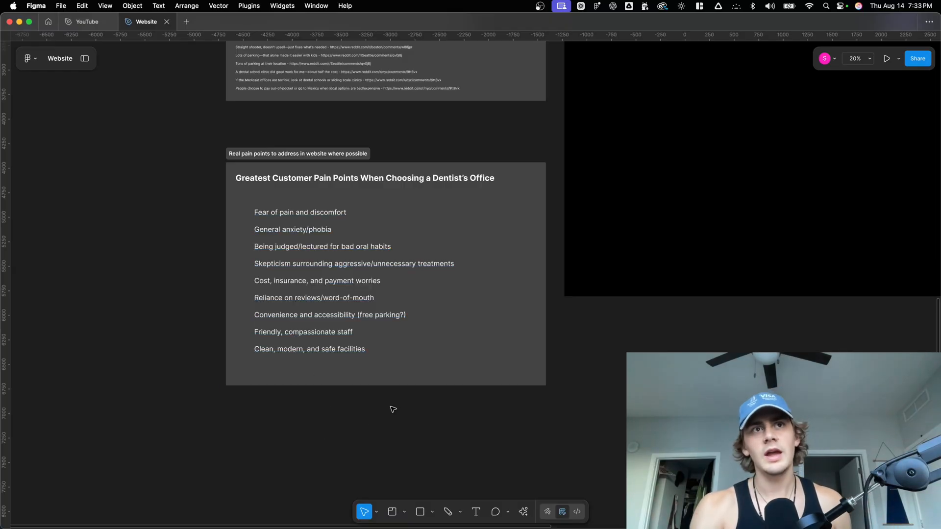
scroll(down, 3)
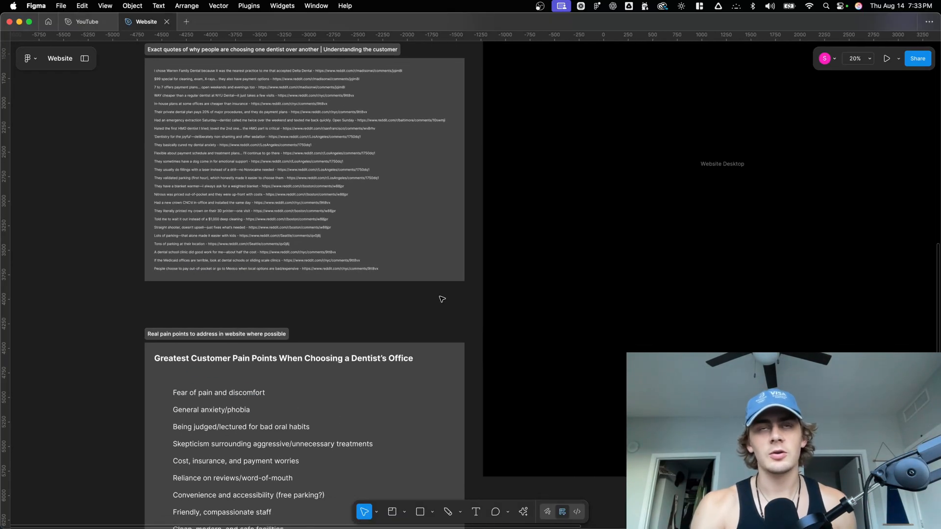
scroll(down, 3)
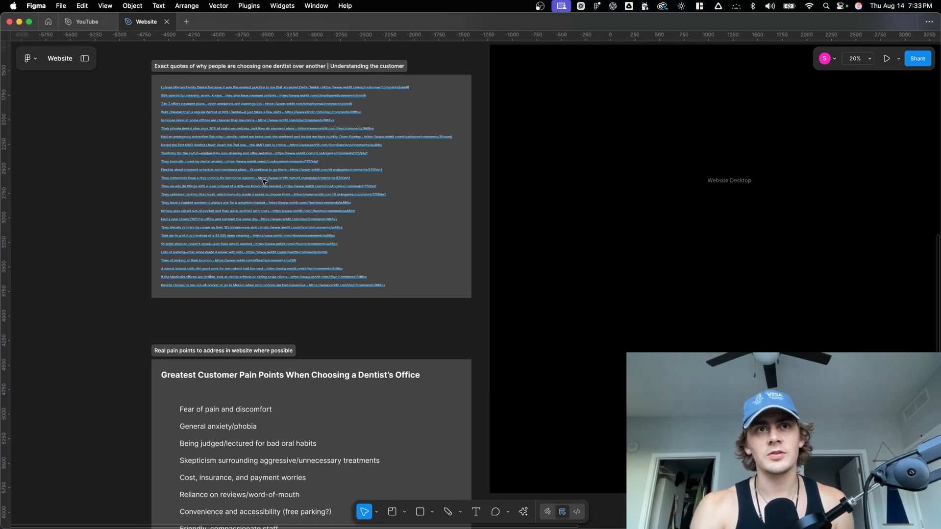
scroll(down, 3)
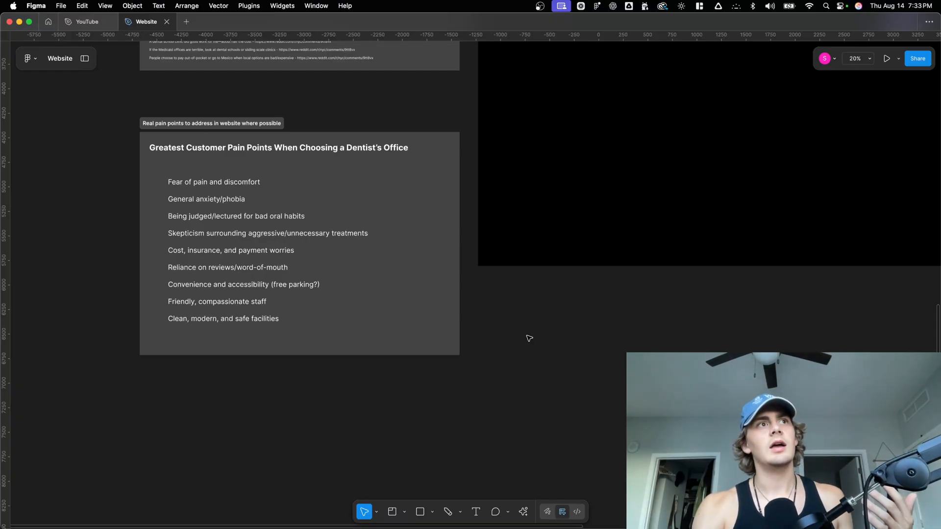
click(245, 225)
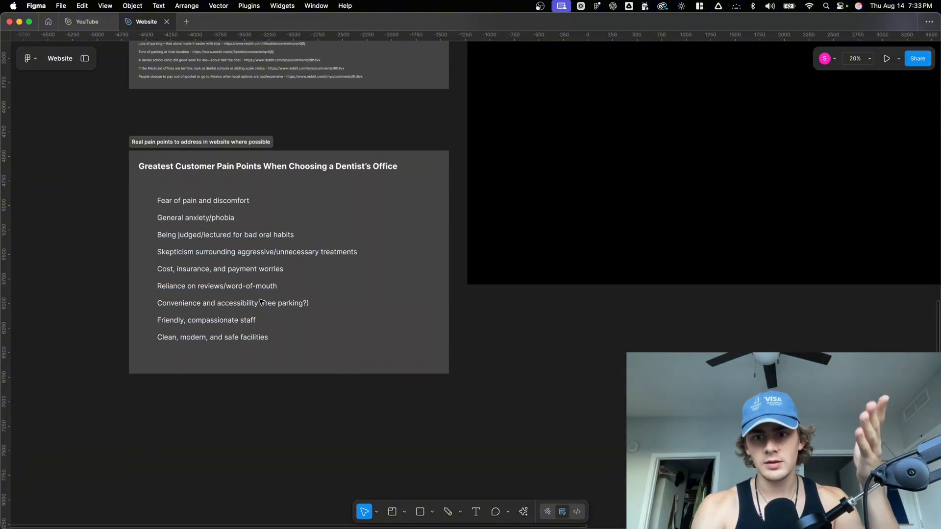
scroll(down, 3)
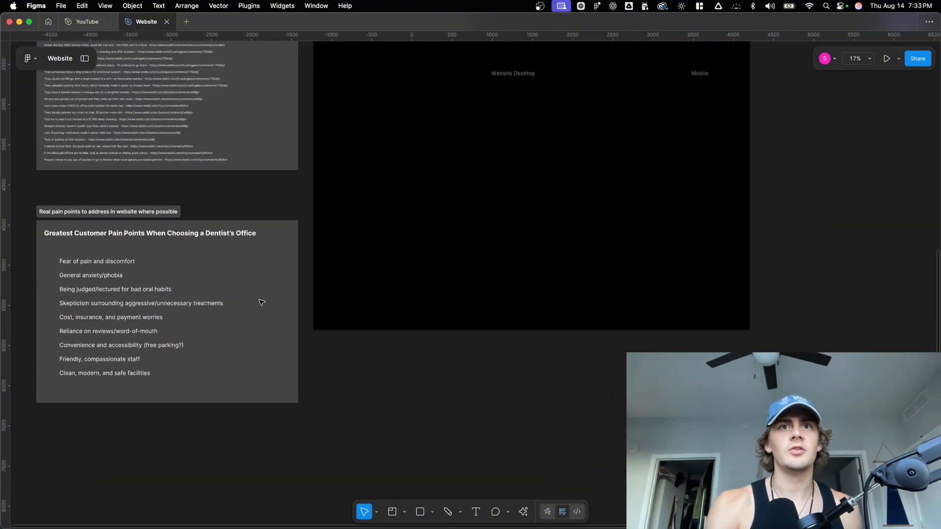